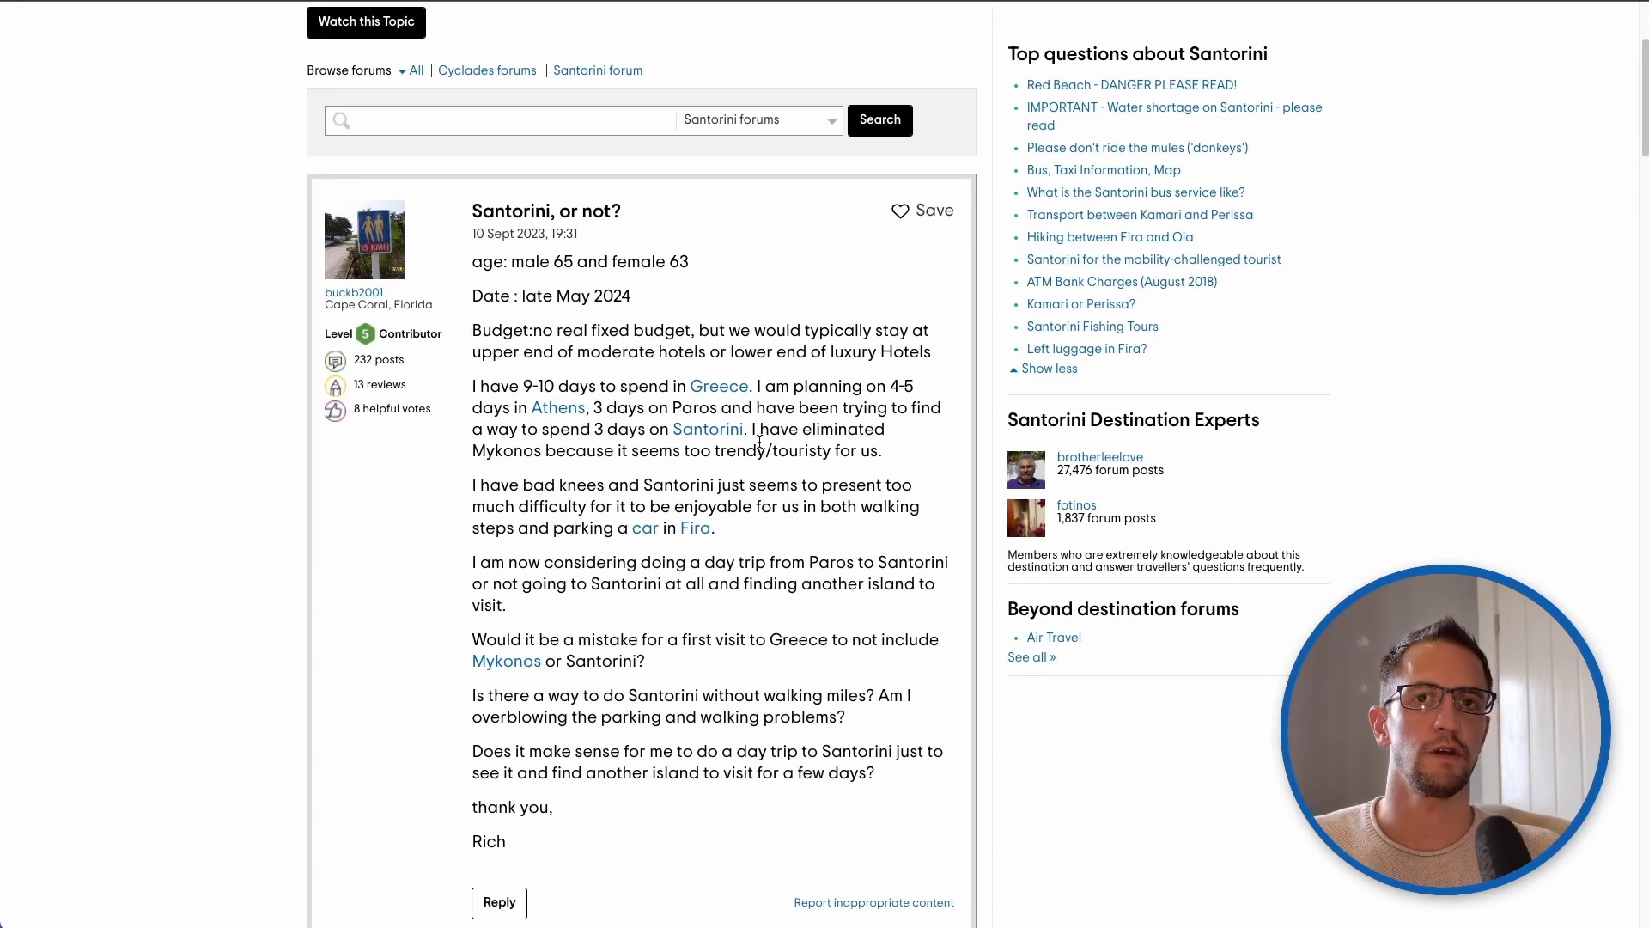
scroll("down", 3)
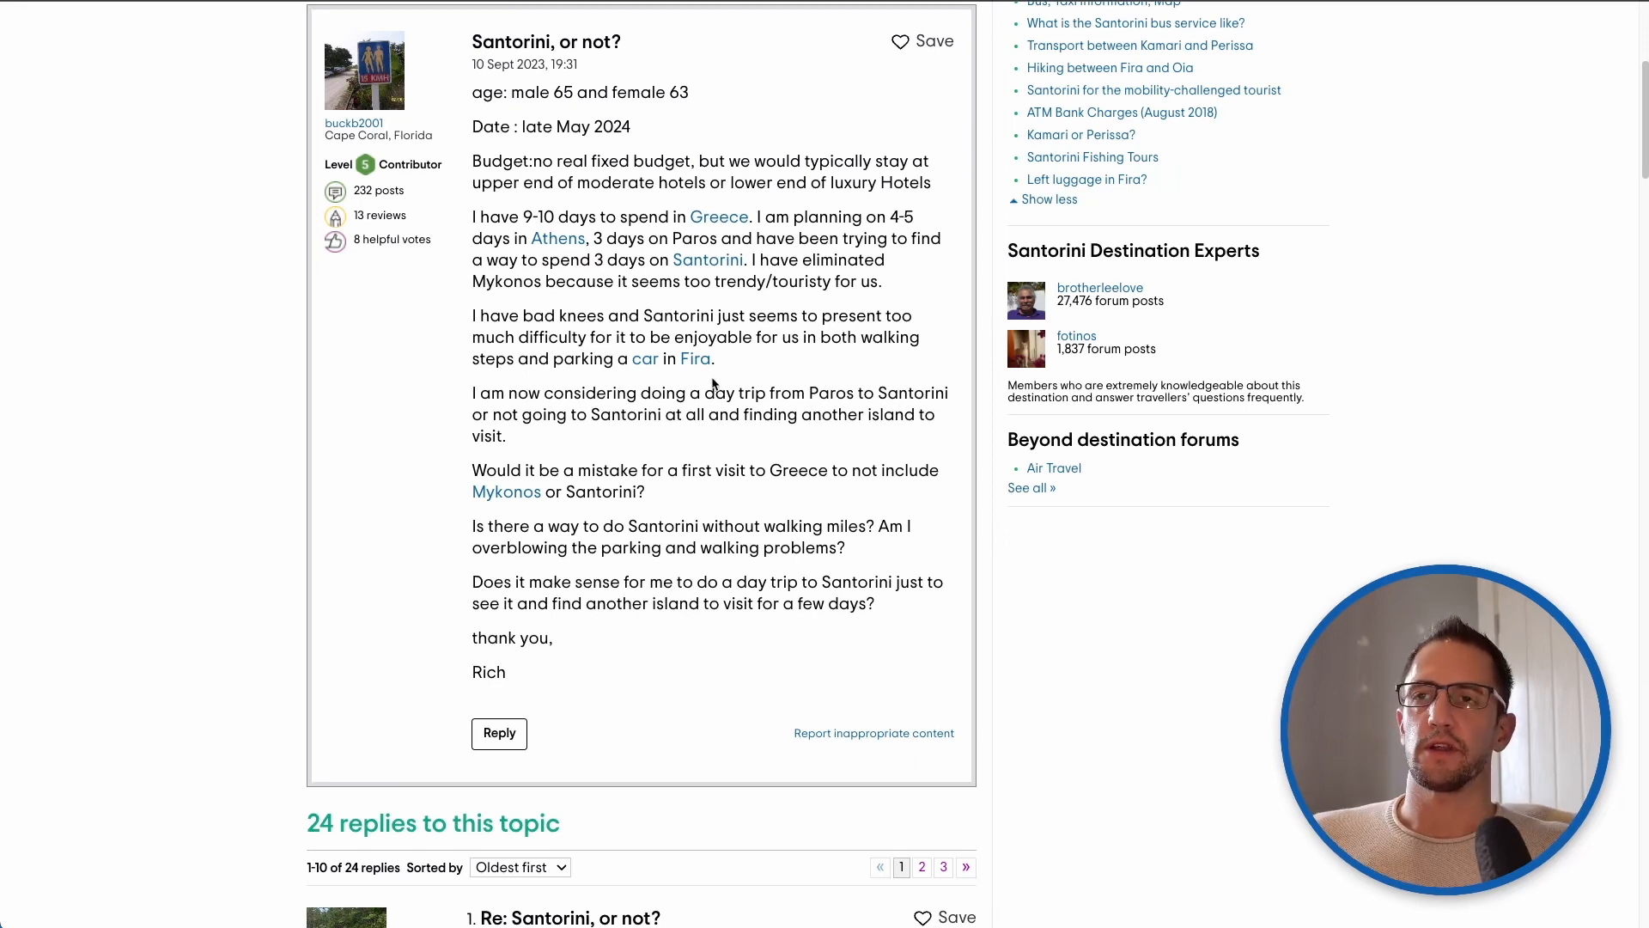
scroll("down", 3)
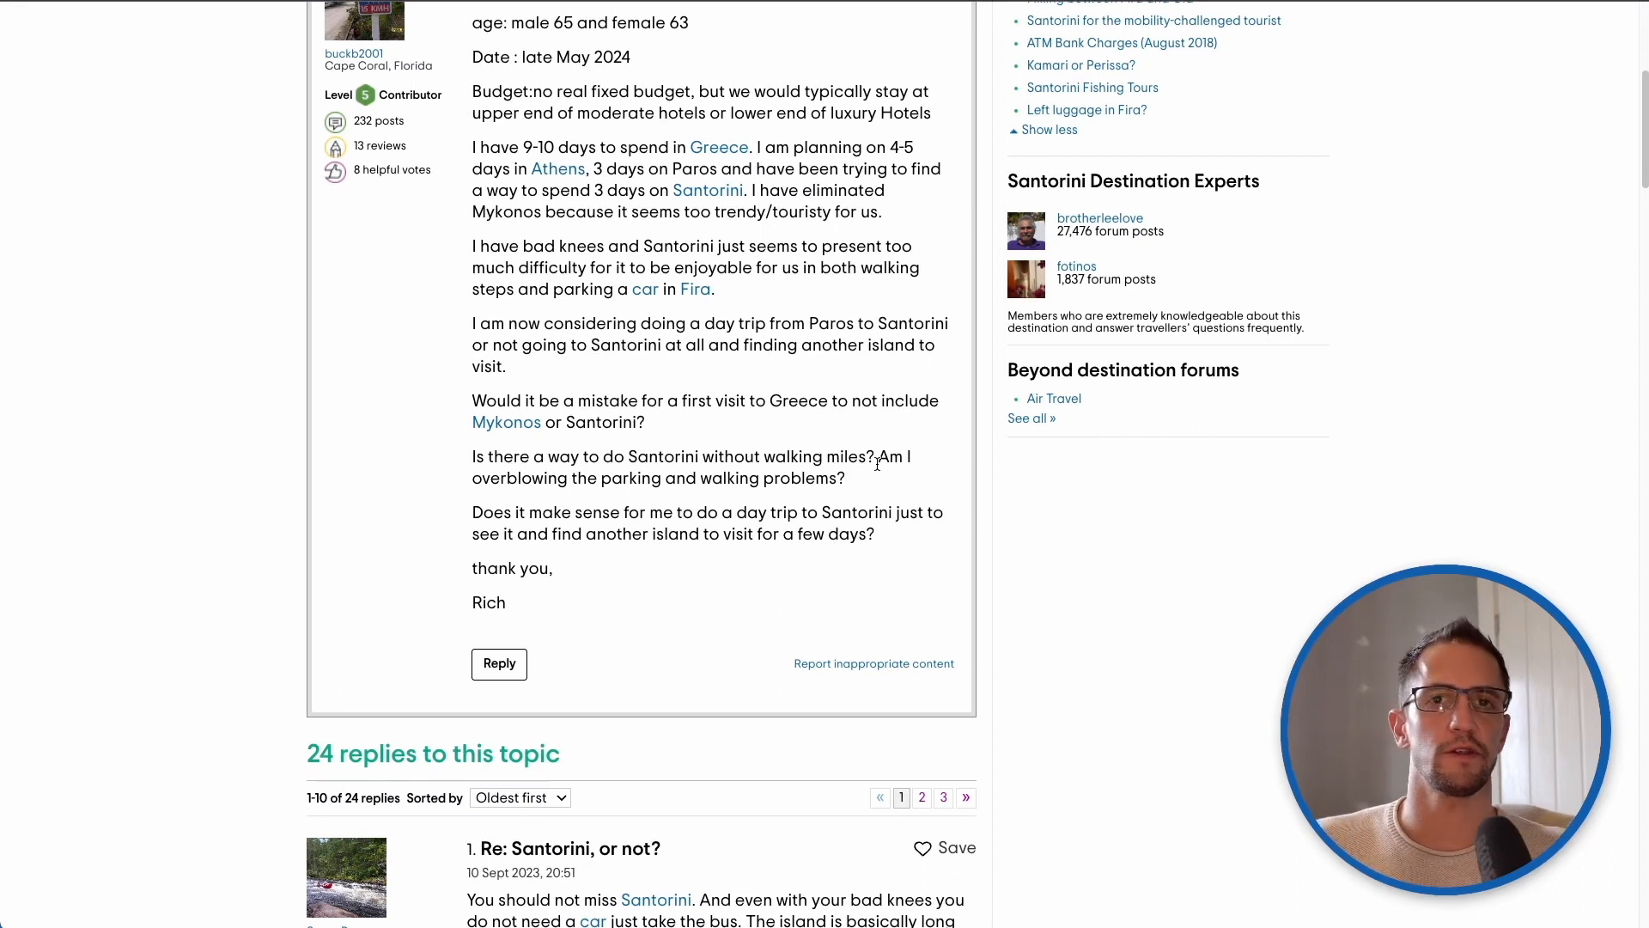
scroll("up", 3)
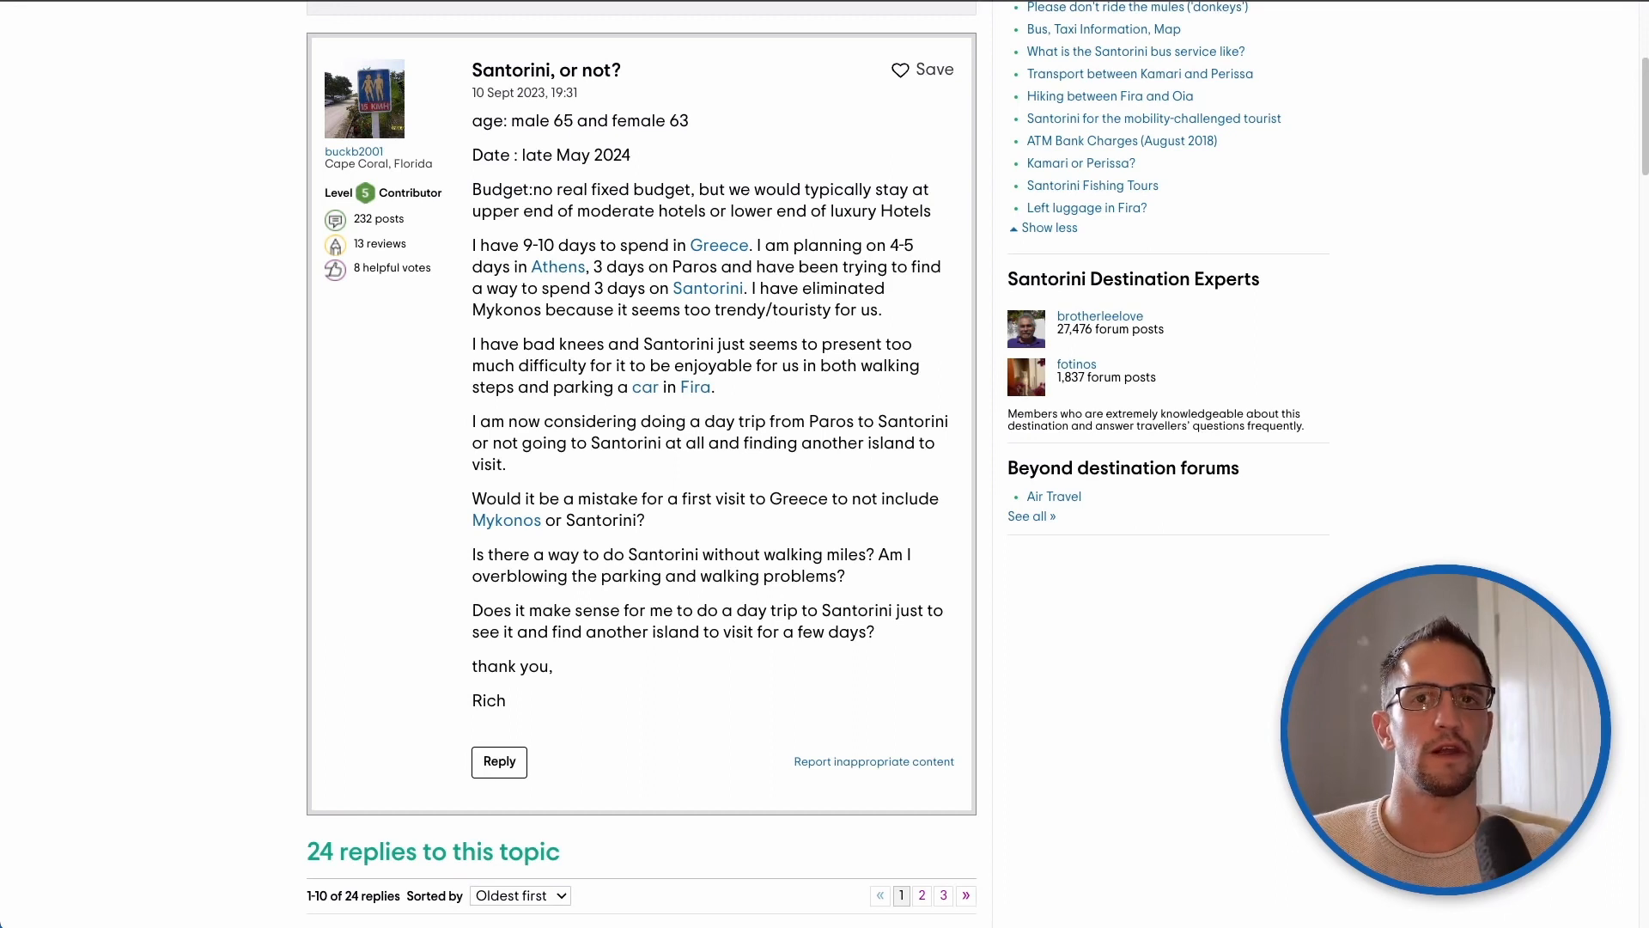